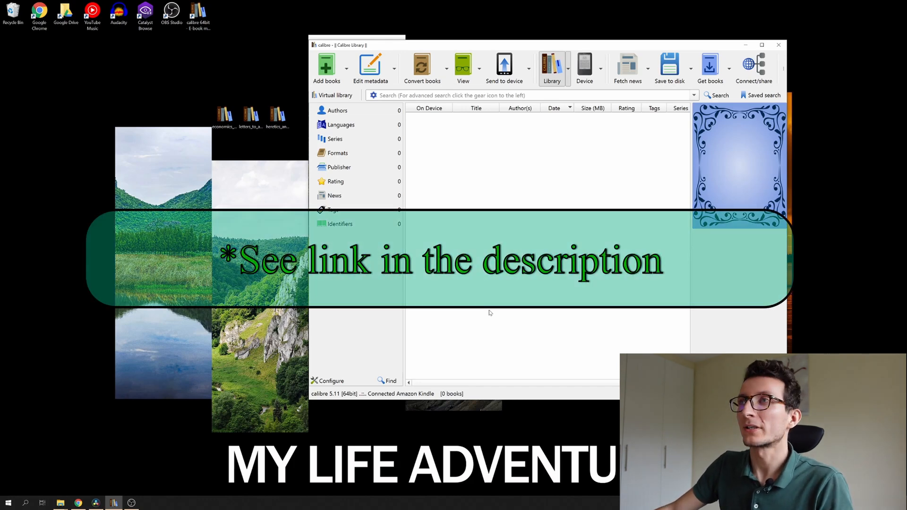
mouse_move(488, 313)
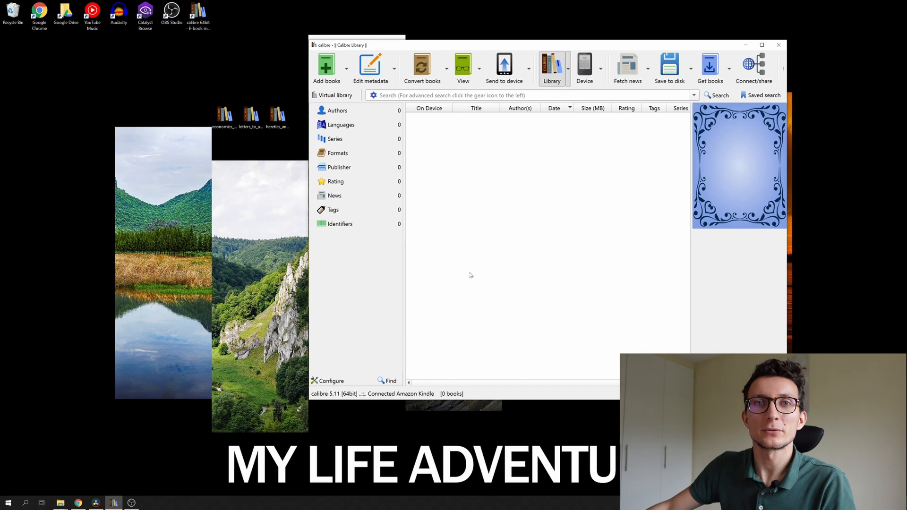
mouse_move(474, 261)
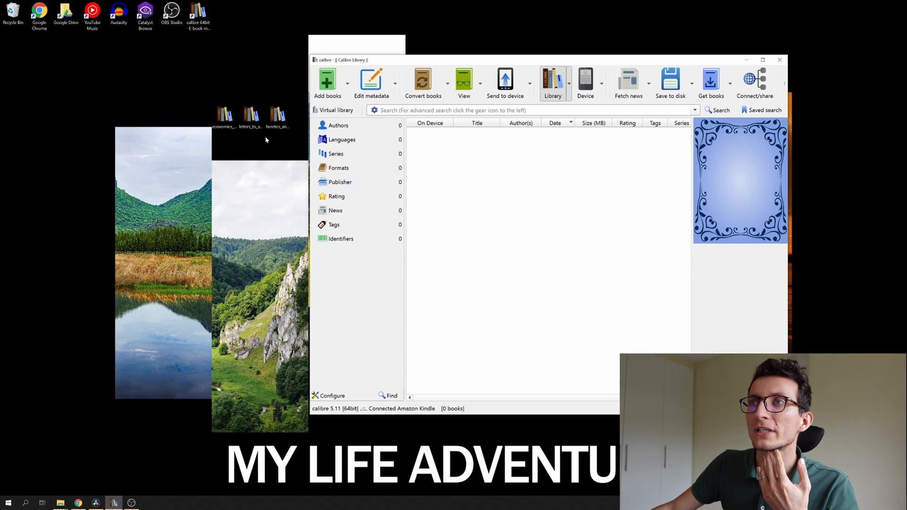
Drag Víctor Saltero's economics EPUB from the desktop into the library, preview it, then close the viewer.
left_click(224, 116)
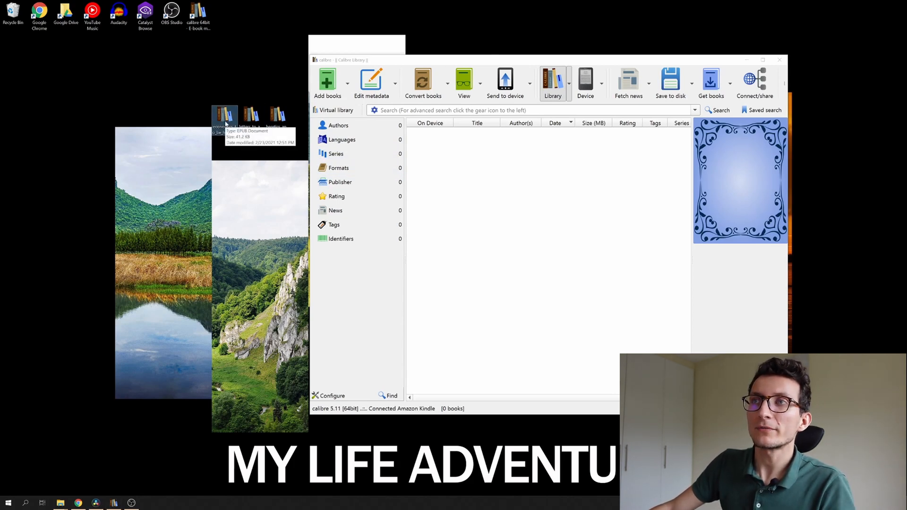
left_click_drag(225, 114, 443, 174)
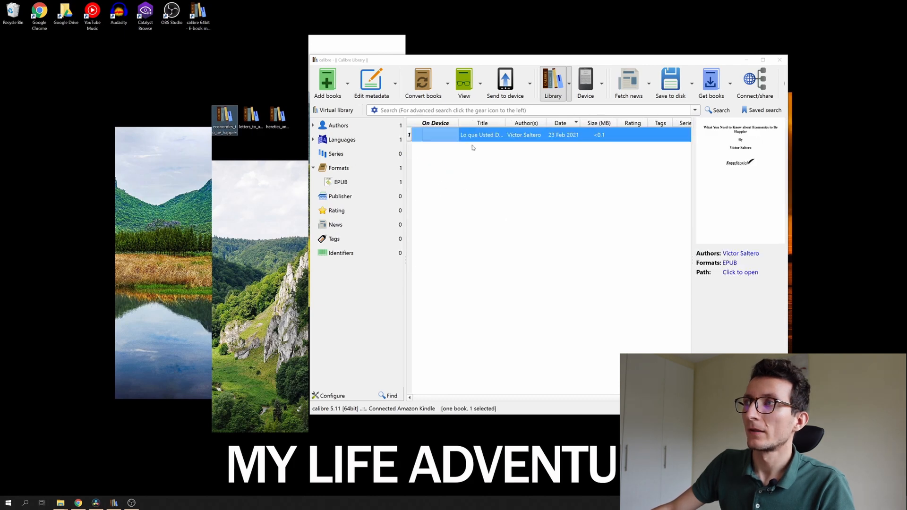
left_click(464, 83)
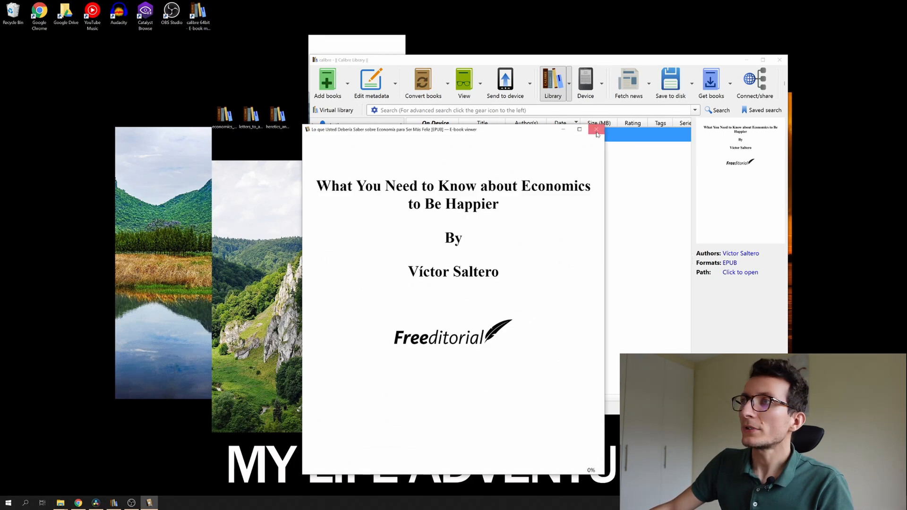
left_click(595, 129)
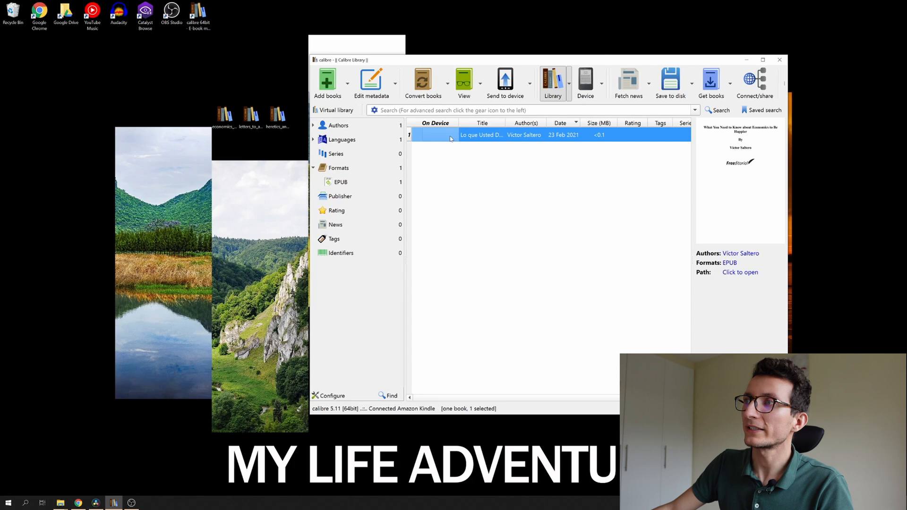
Start converting the economics book with MOBI as the output format.
right_click(482, 135)
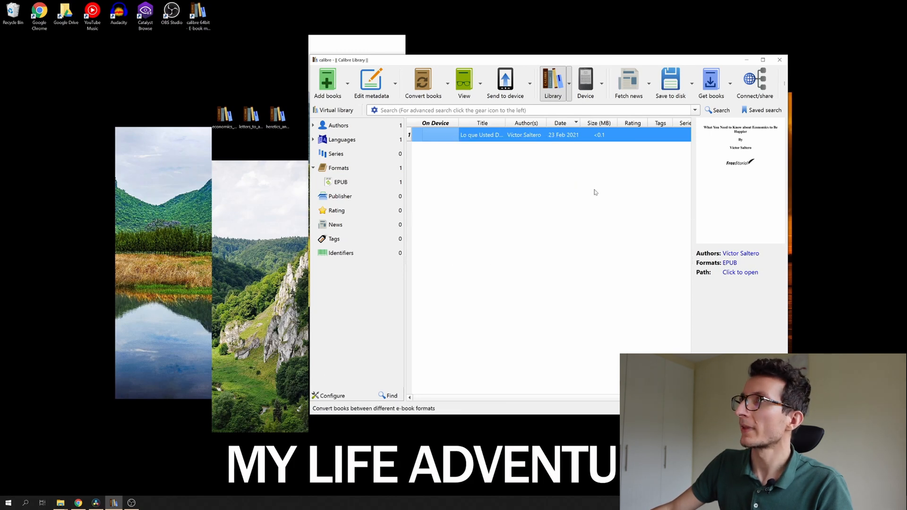
left_click(423, 82)
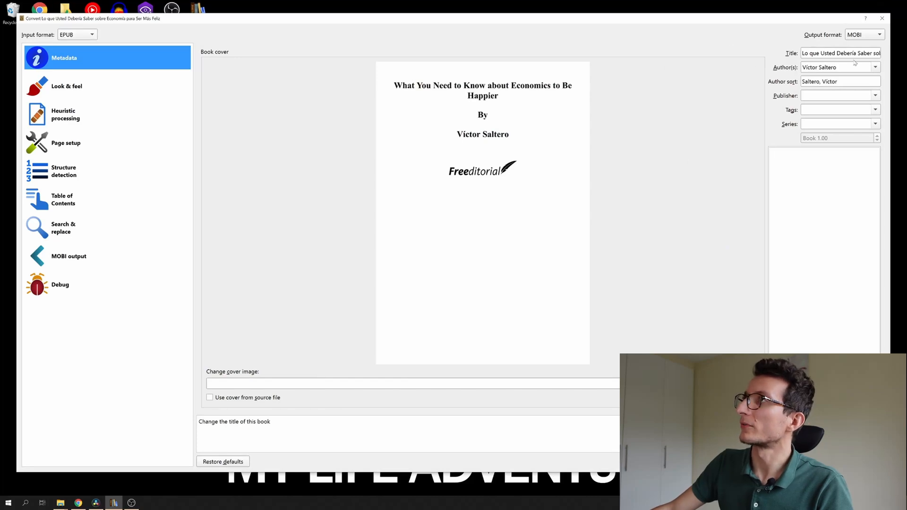
left_click(878, 35)
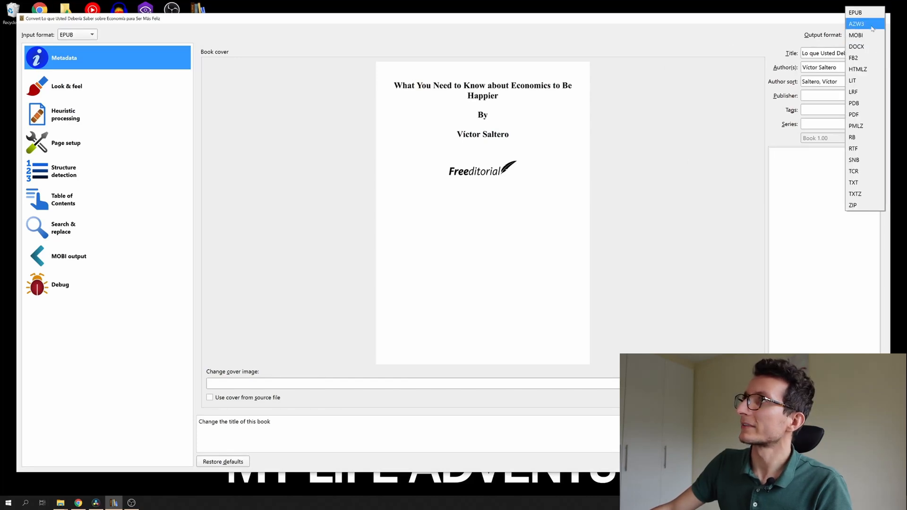
left_click(855, 35)
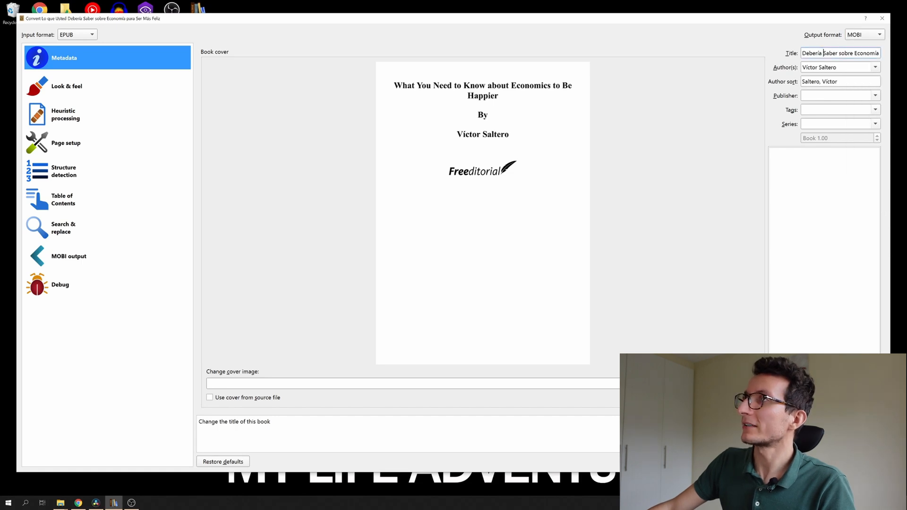
Review the Metadata, Look & feel, Table of Contents and Heuristic processing conversion pages.
left_click(840, 81)
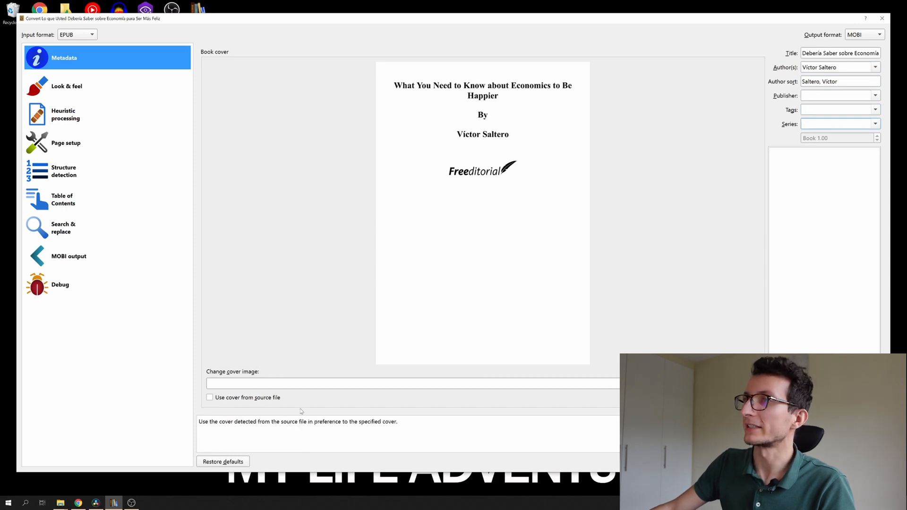
left_click(66, 86)
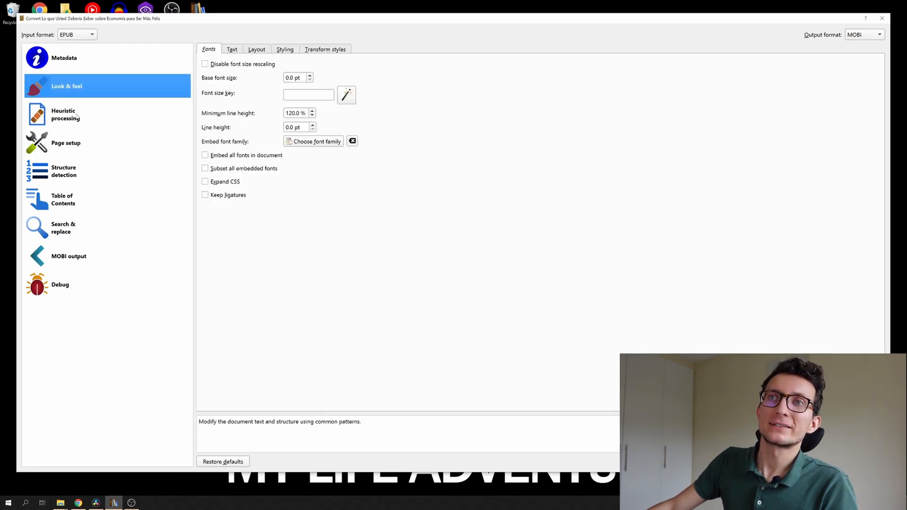
left_click(63, 199)
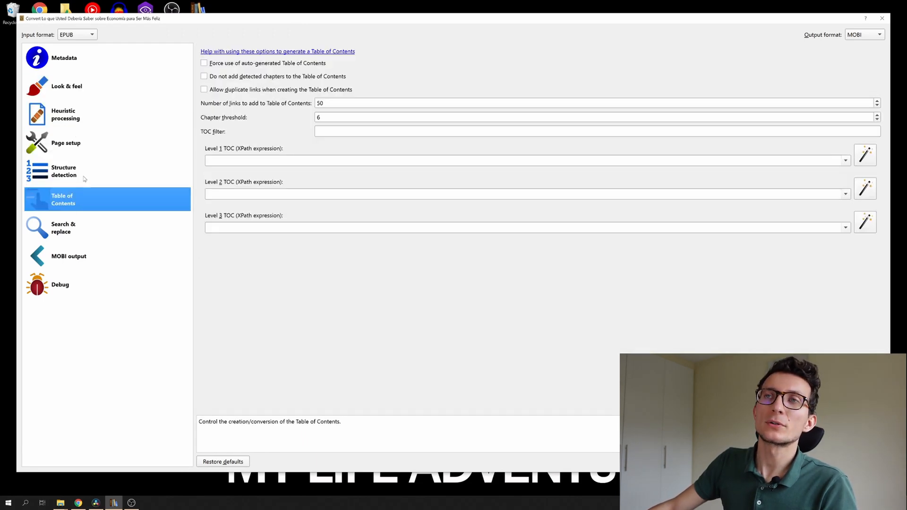
left_click(66, 85)
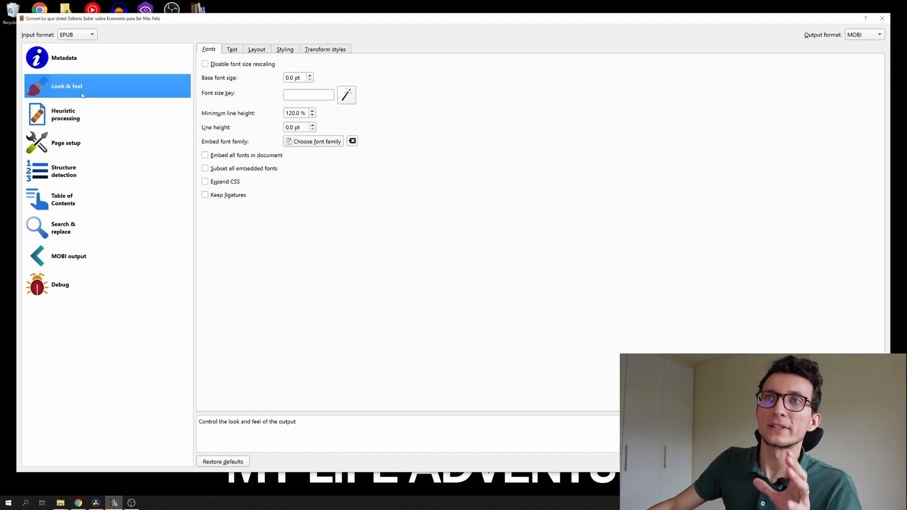
left_click(65, 114)
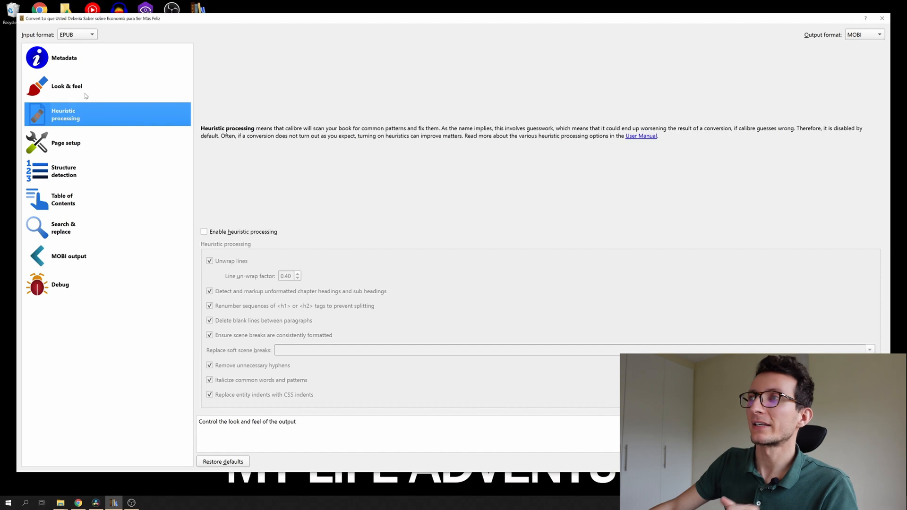
left_click(63, 57)
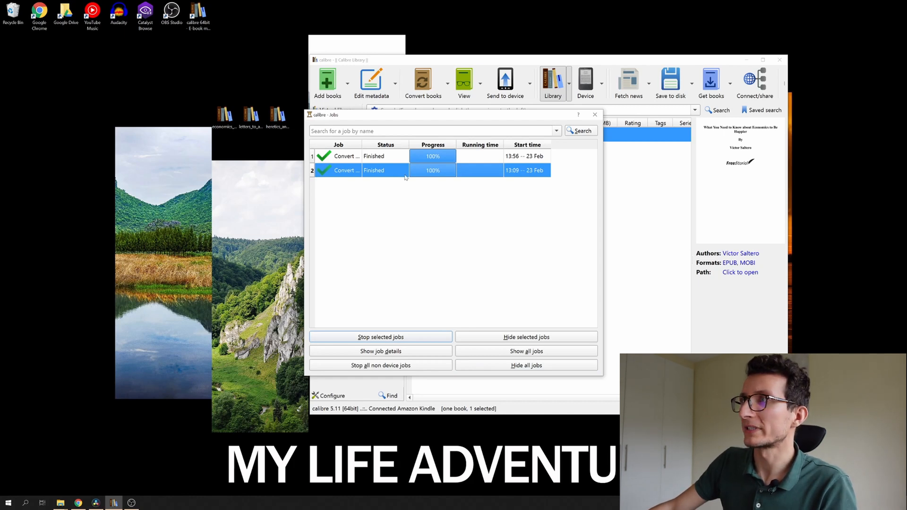
Check finished jobs, filter the library to MOBI books, and bring up the economics book's menu.
left_click(595, 115)
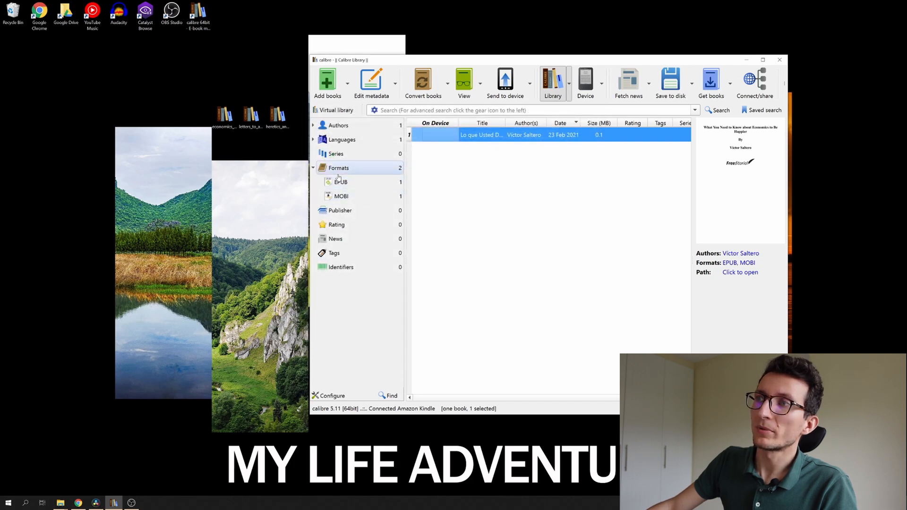
left_click(341, 196)
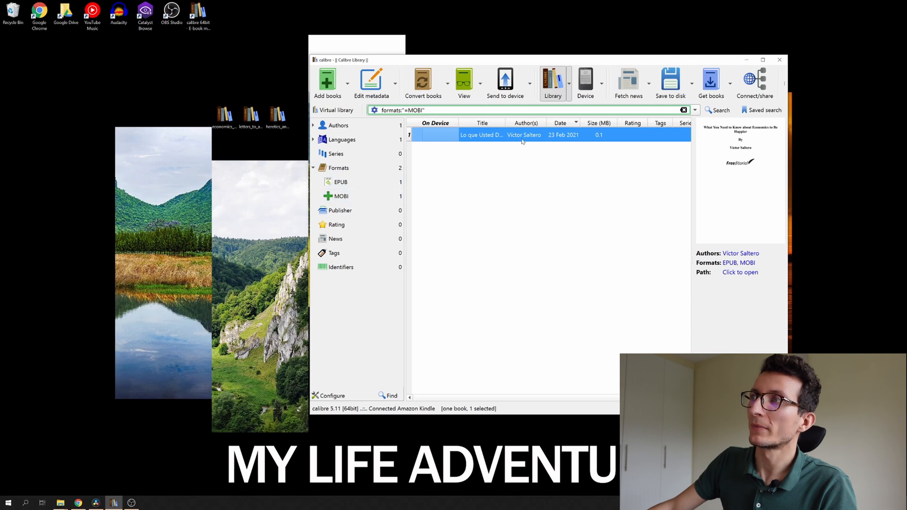
right_click(482, 135)
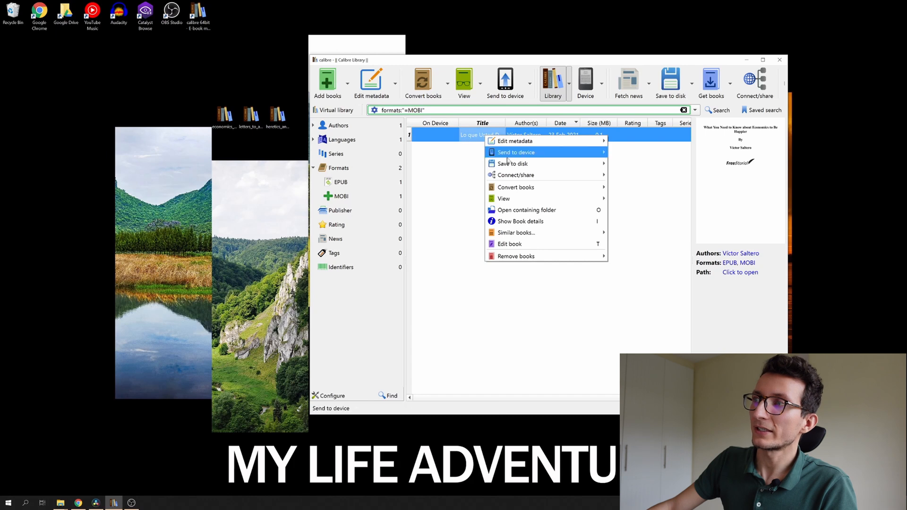
mouse_move(525, 210)
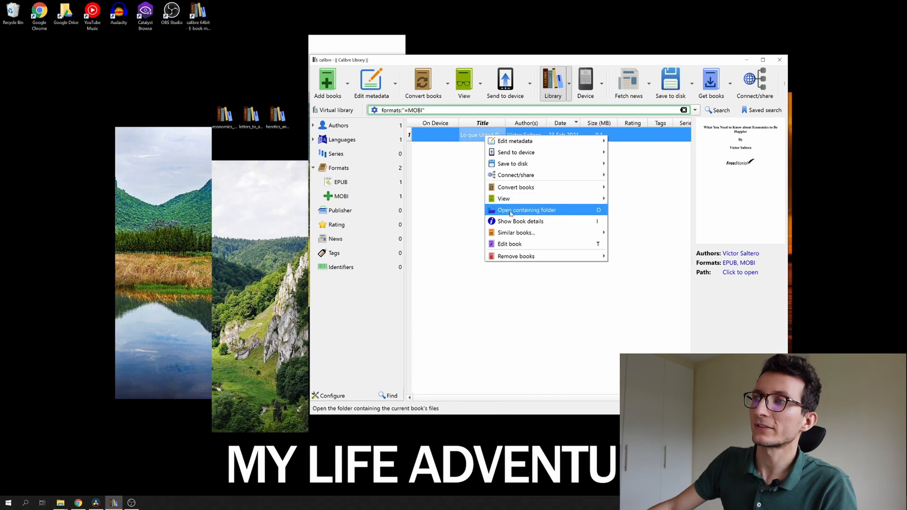
Reveal the economics book's folder, select its MOBI file, and go to the Kindle (F:) drive.
left_click(526, 210)
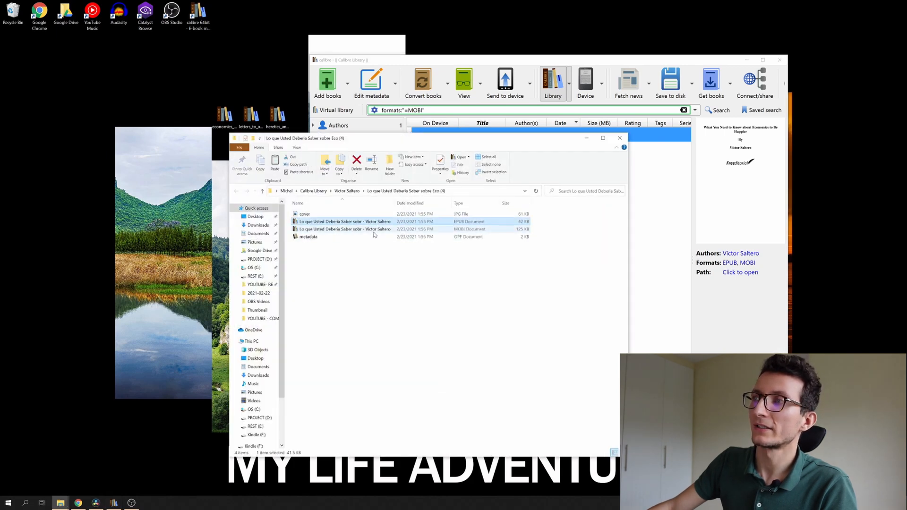
left_click(343, 229)
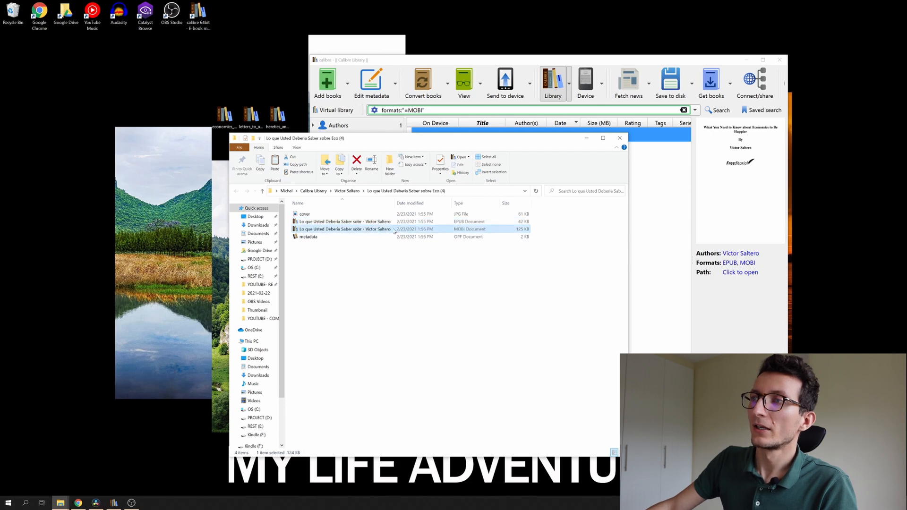
right_click(343, 229)
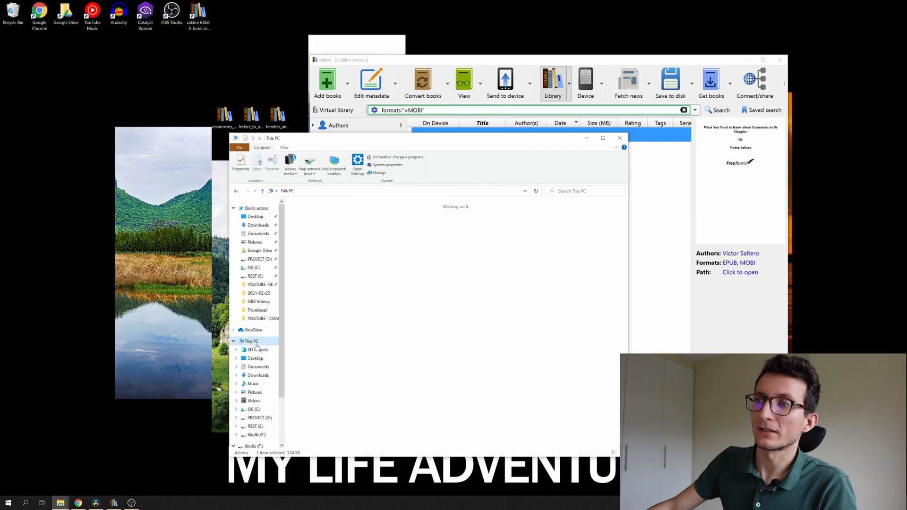
left_click(249, 340)
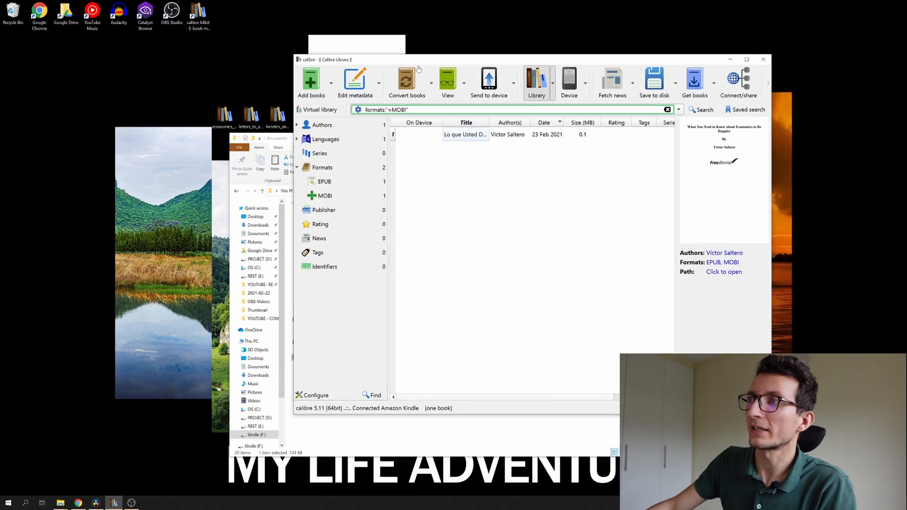
Send the economics book to the Kindle's main memory.
right_click(465, 134)
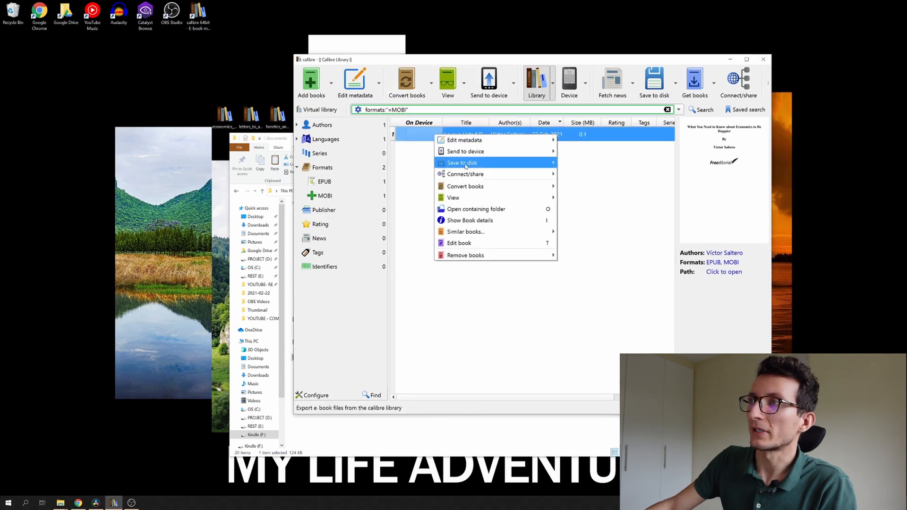
mouse_move(464, 152)
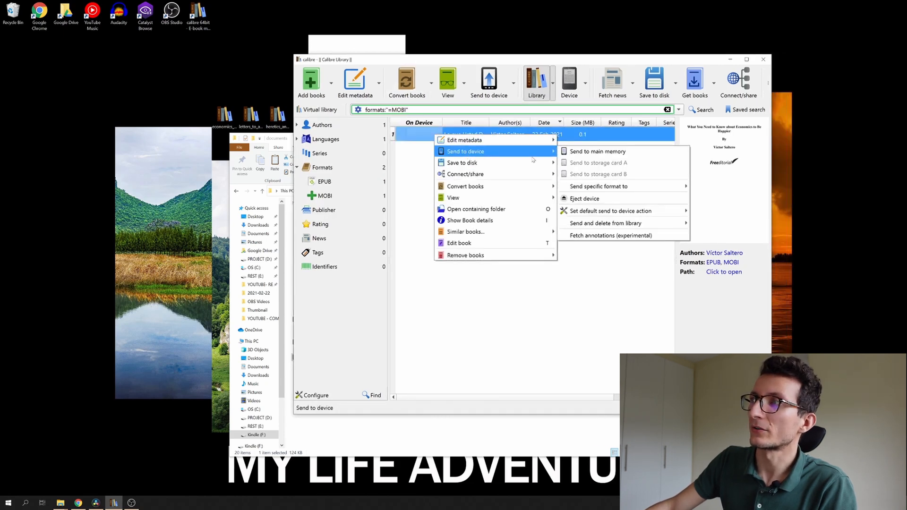
left_click(597, 152)
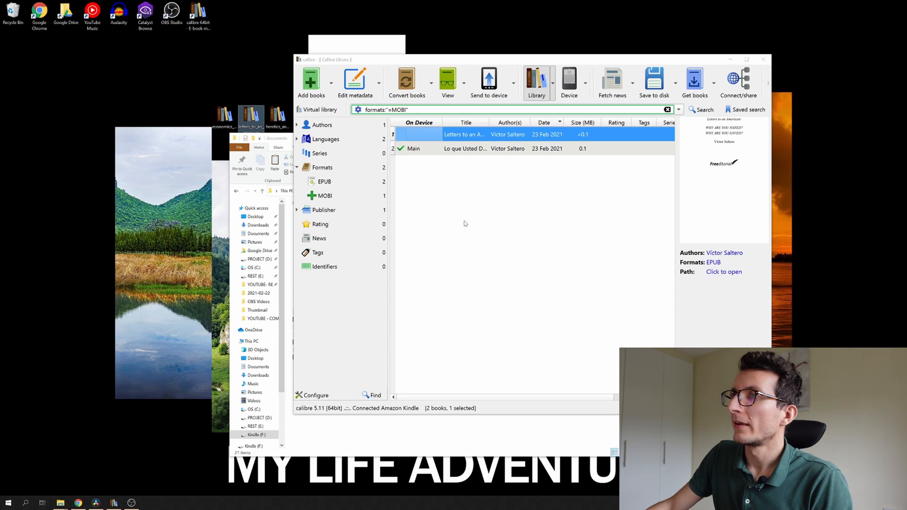
Convert 'Letters to an American' individually with MOBI as the output format.
double_click(465, 134)
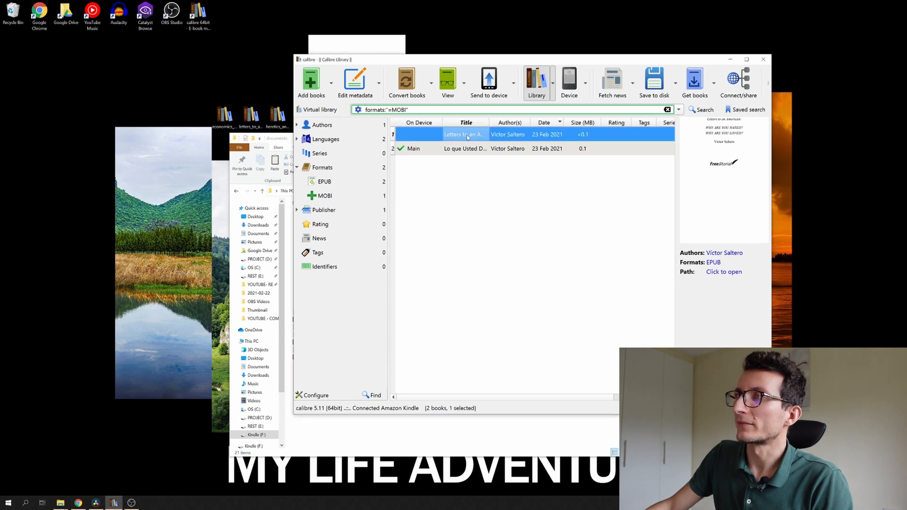
right_click(466, 134)
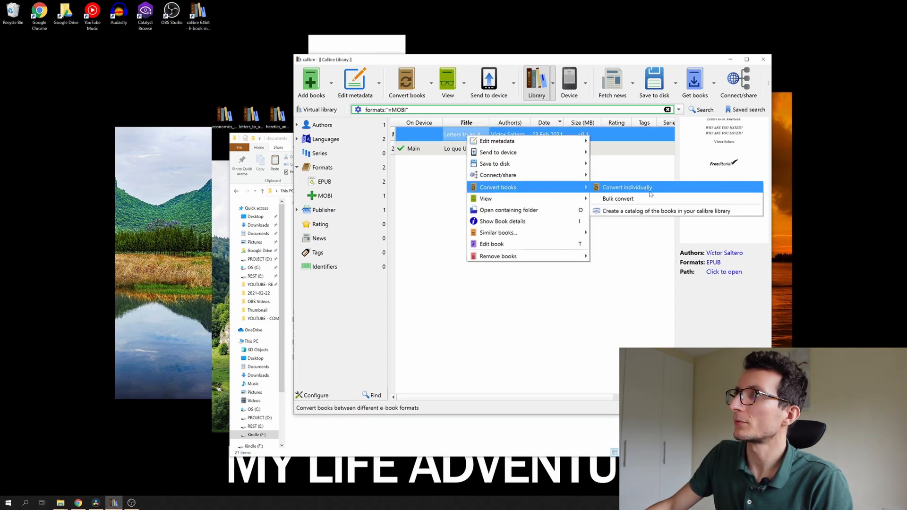
left_click(627, 187)
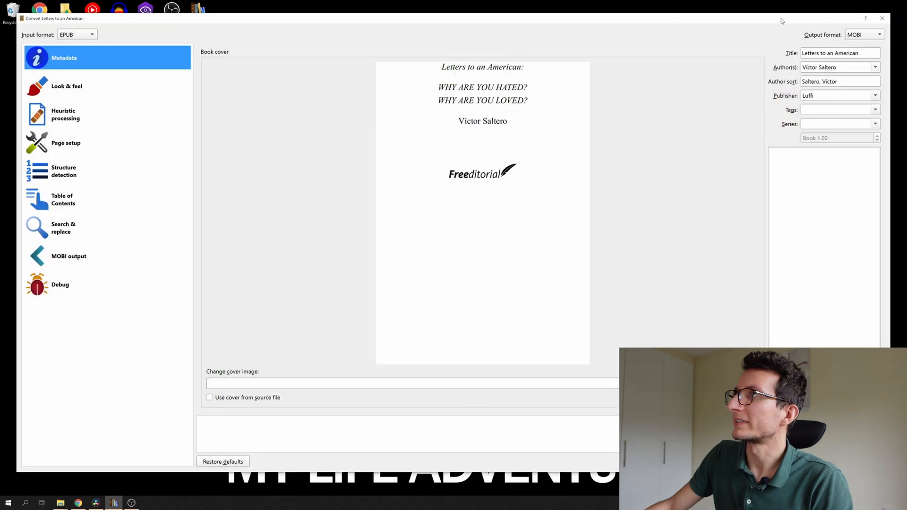
left_click(863, 35)
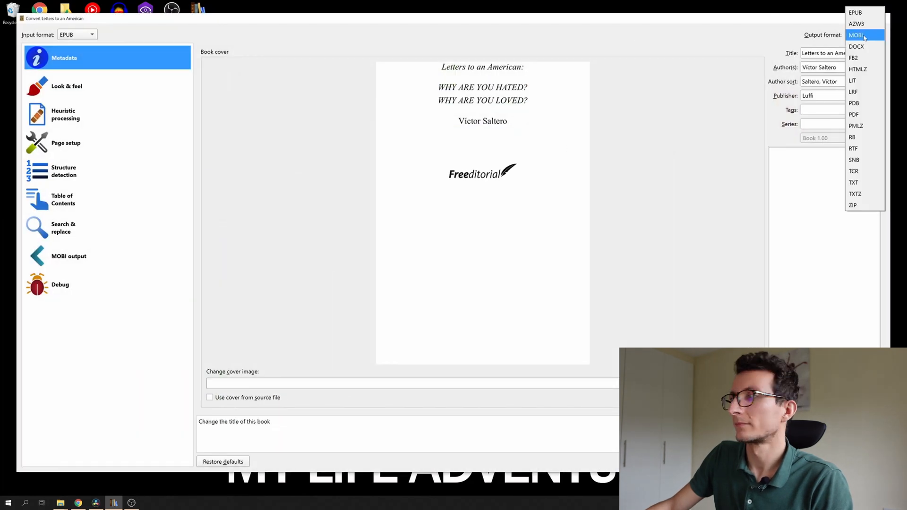
left_click(856, 35)
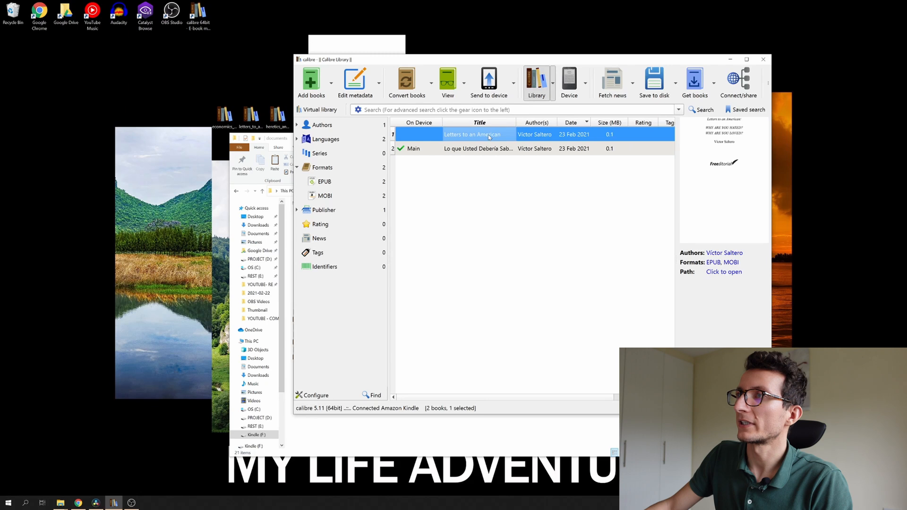
Open the Letters to an American folder and bring up the actions for its MOBI file.
left_click(723, 273)
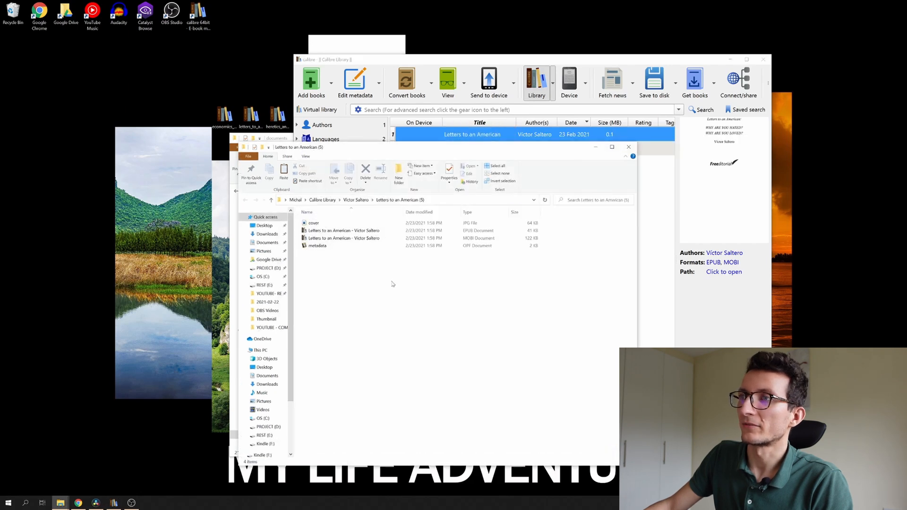
left_click(343, 238)
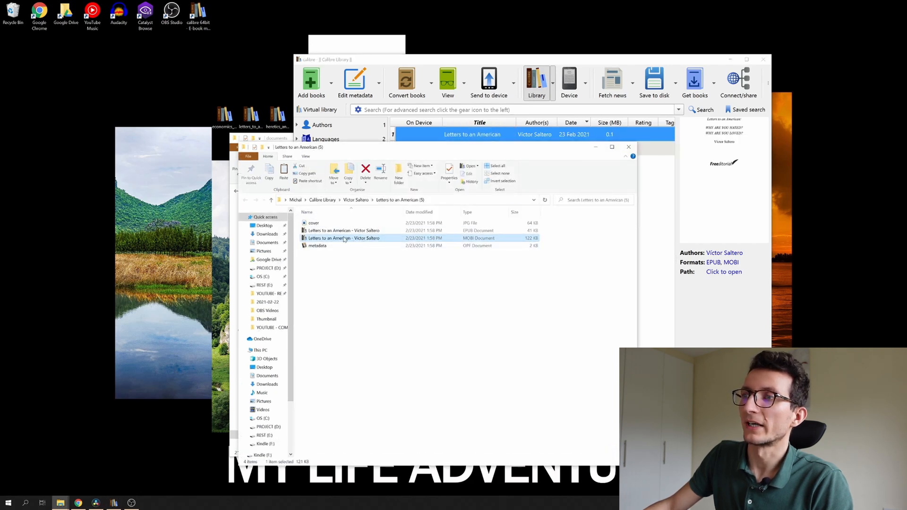
right_click(344, 238)
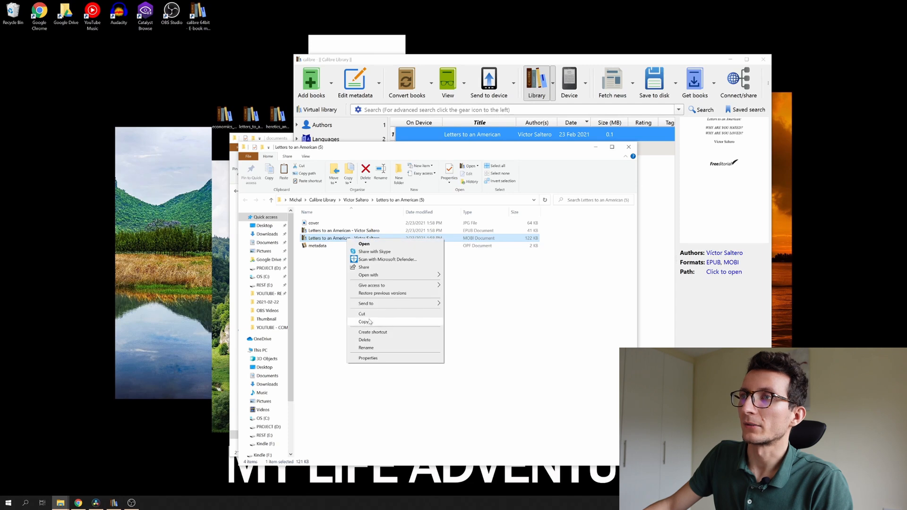